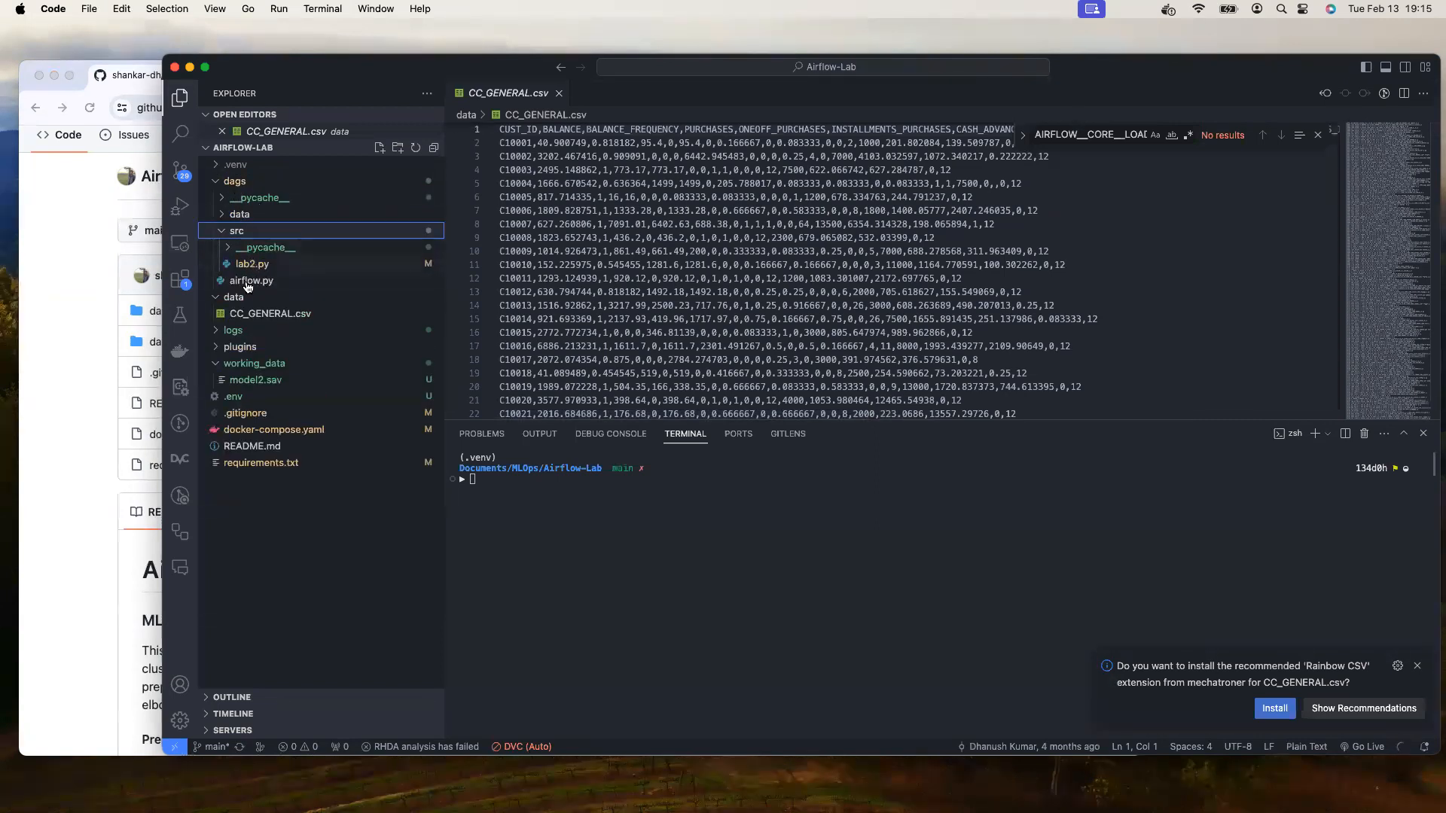
# Step: Scroll the Airflow-Lab README on GitHub toward the Functions section
pyautogui.click(251, 280)
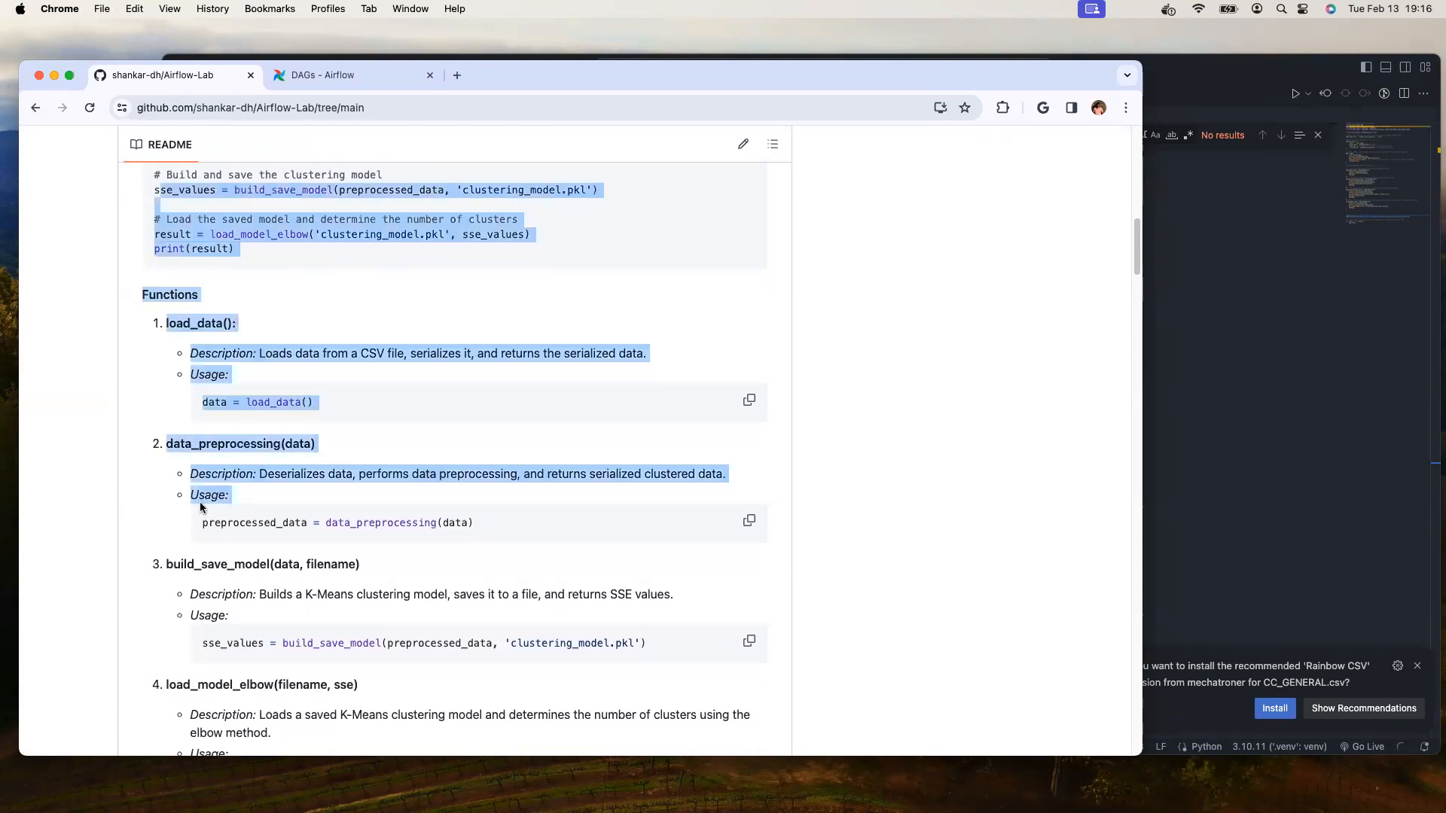
pyautogui.scroll(3)
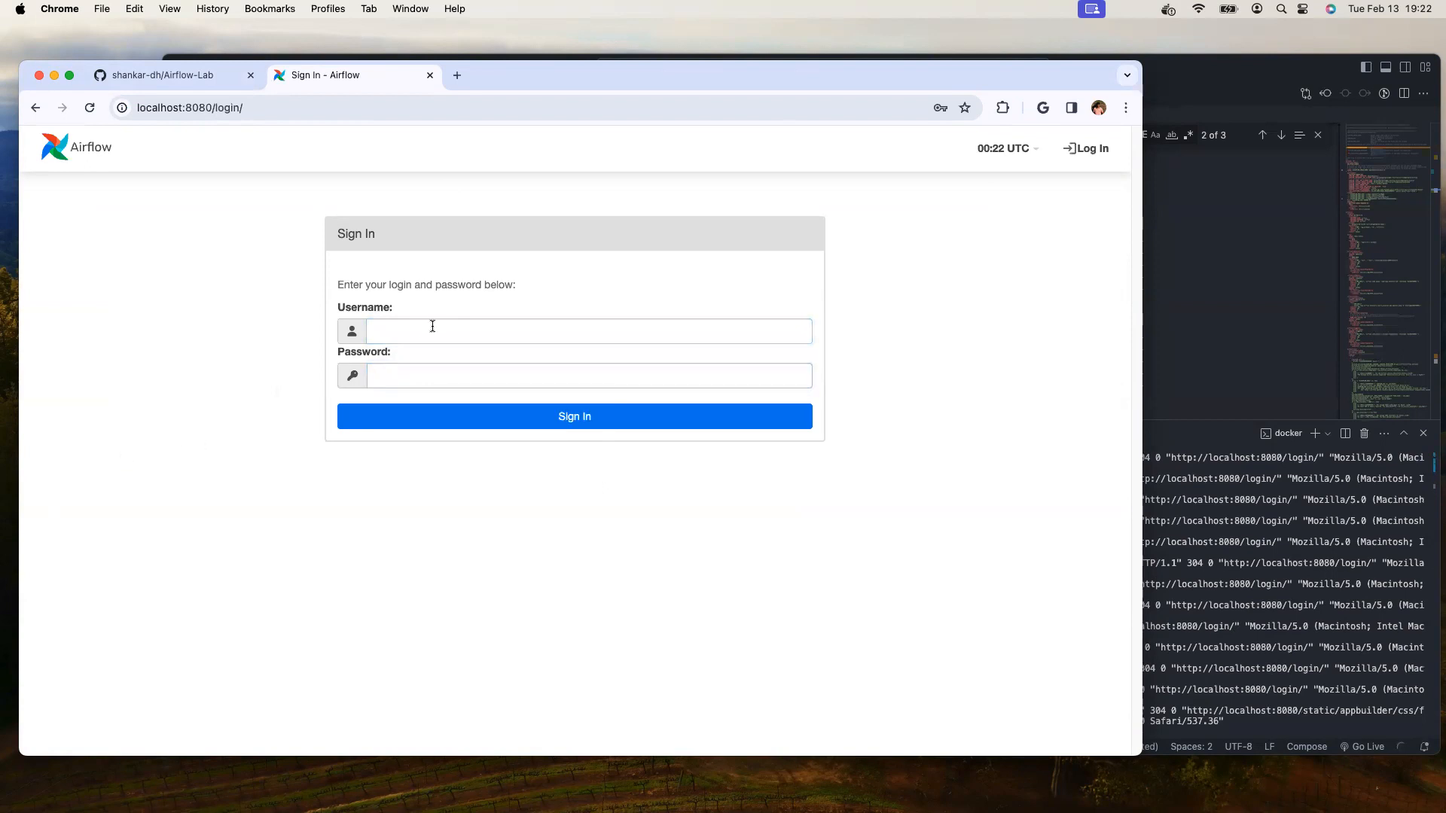
# Step: Focus the Username field on the Airflow sign-in page to begin logging in
pyautogui.click(574, 416)
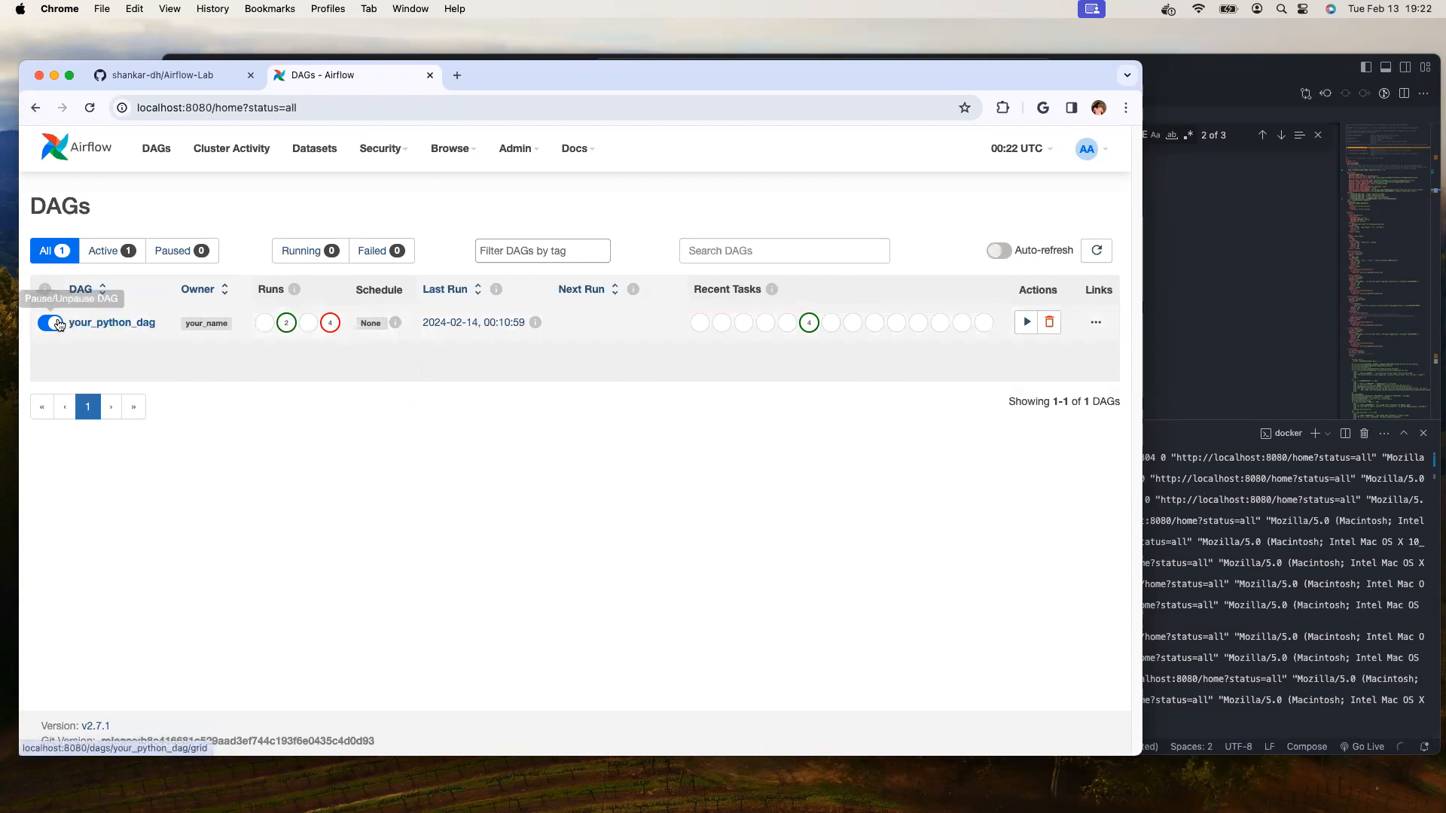
pyautogui.click(113, 321)
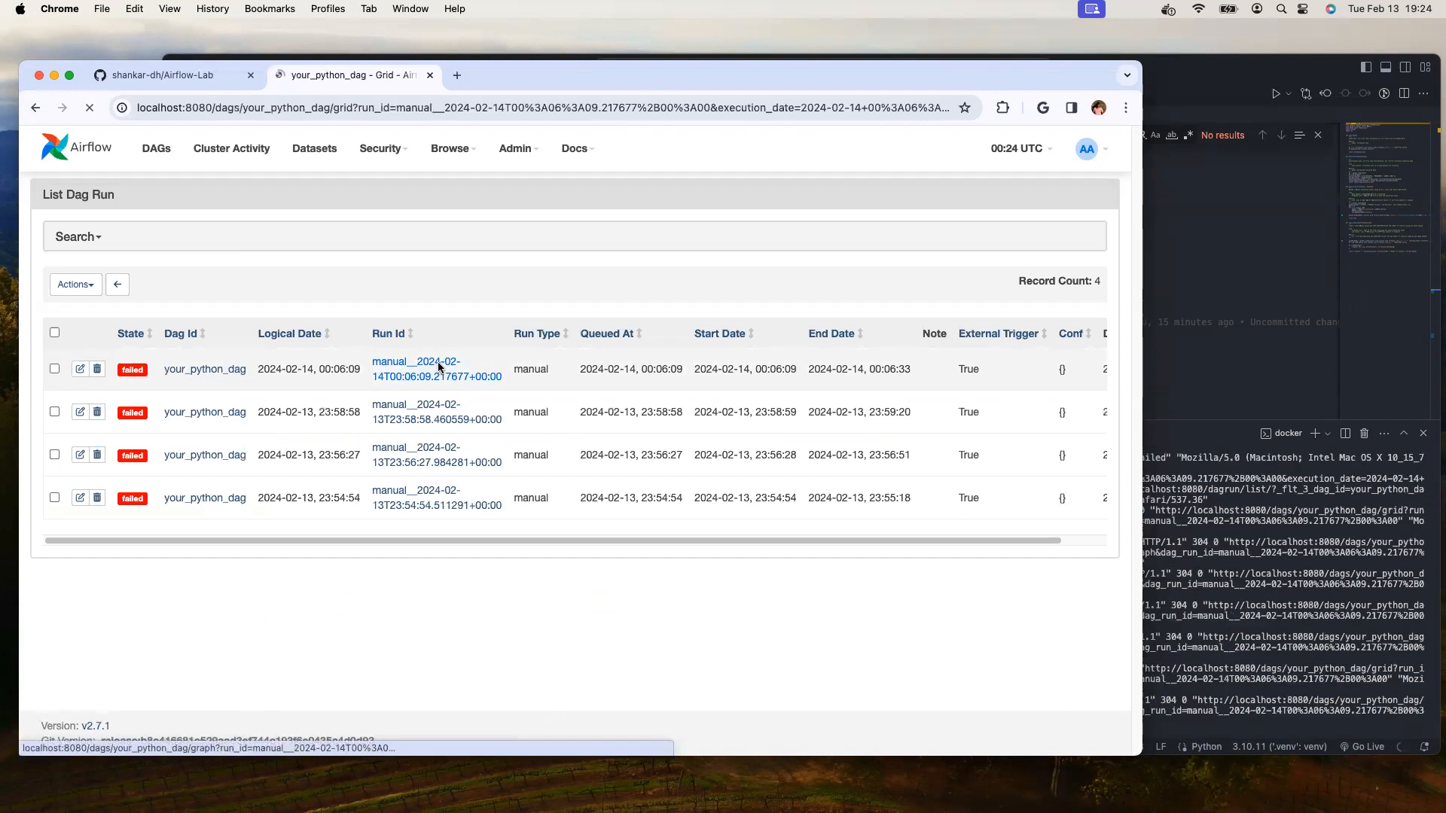
# Step: Open the most recent failed your_python_dag run, then the secret_key configuration reference
pyautogui.click(436, 369)
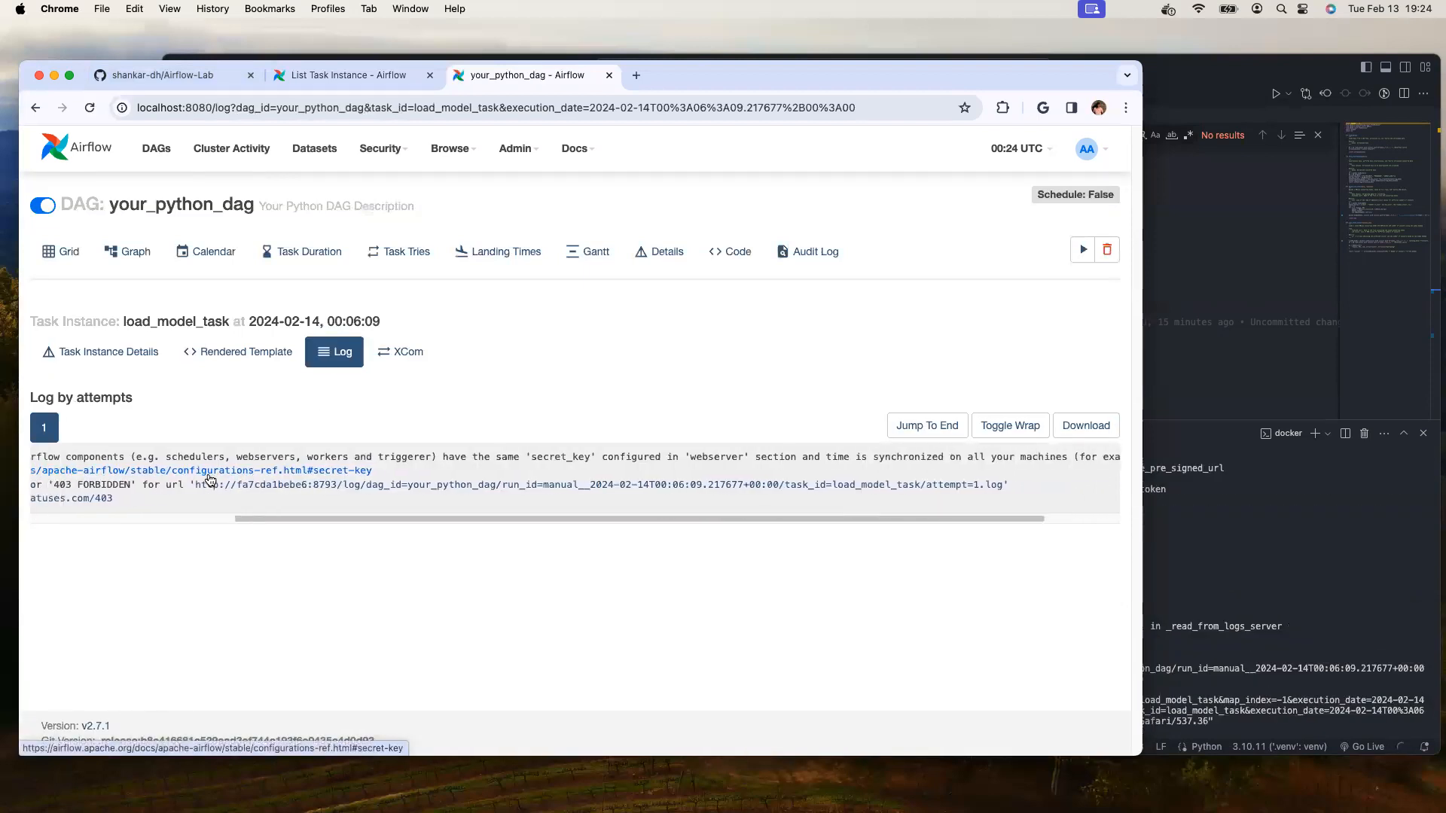
pyautogui.click(68, 251)
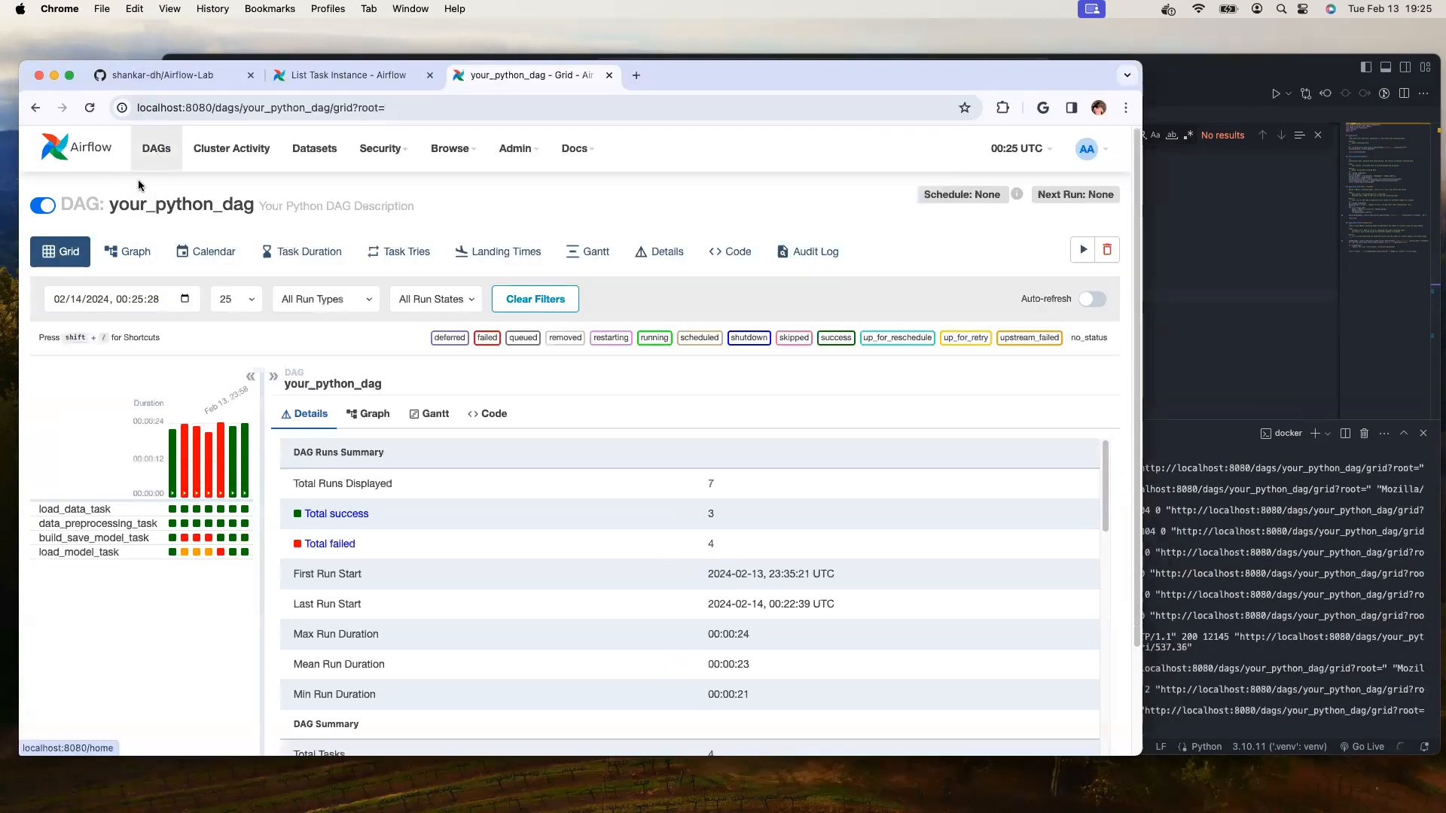
# Step: Return to the list of all DAGs in Airflow
pyautogui.click(367, 414)
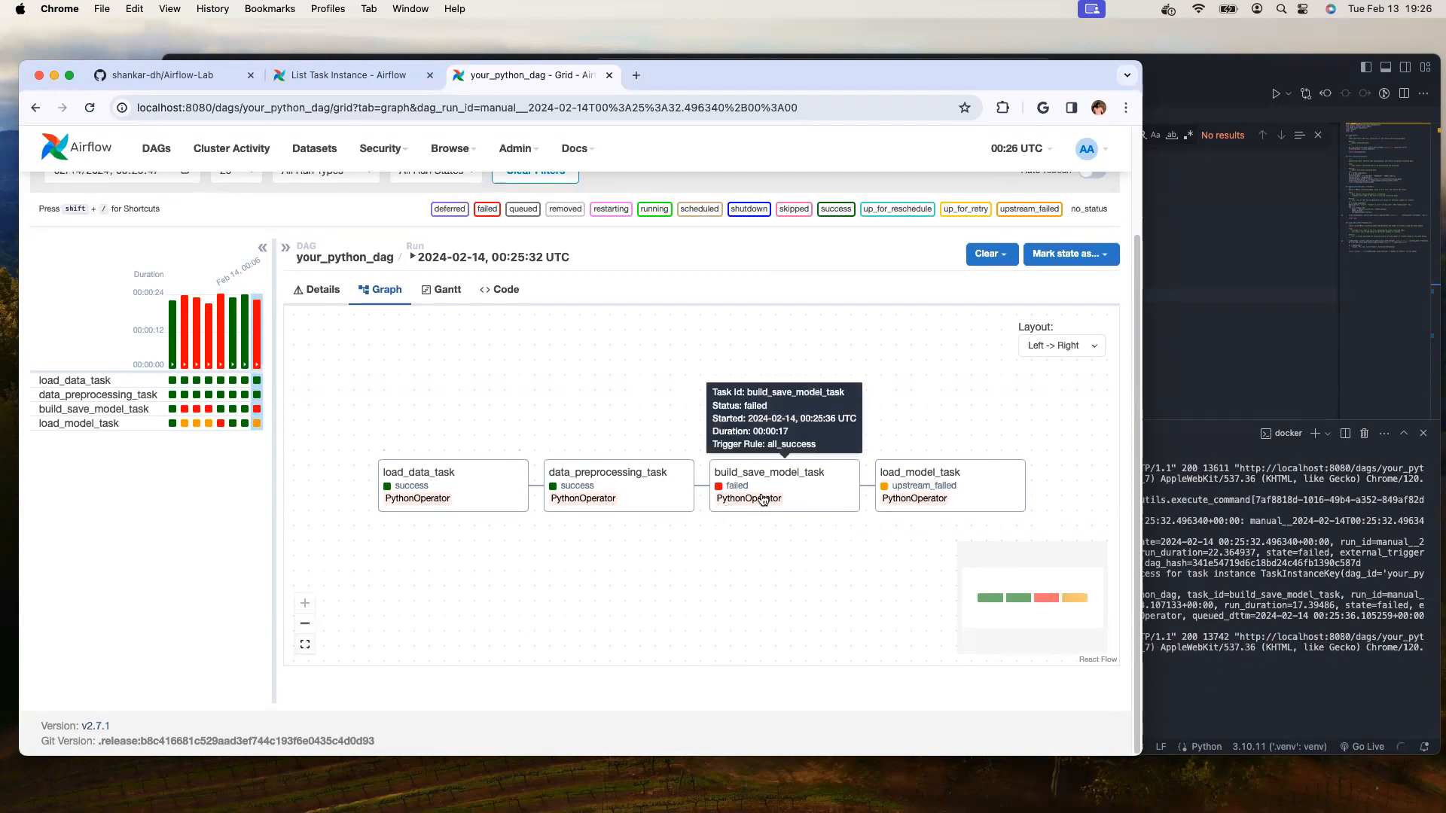
# Step: Open the failed build_save_model_task instance and view its attempt 1 log
pyautogui.click(657, 251)
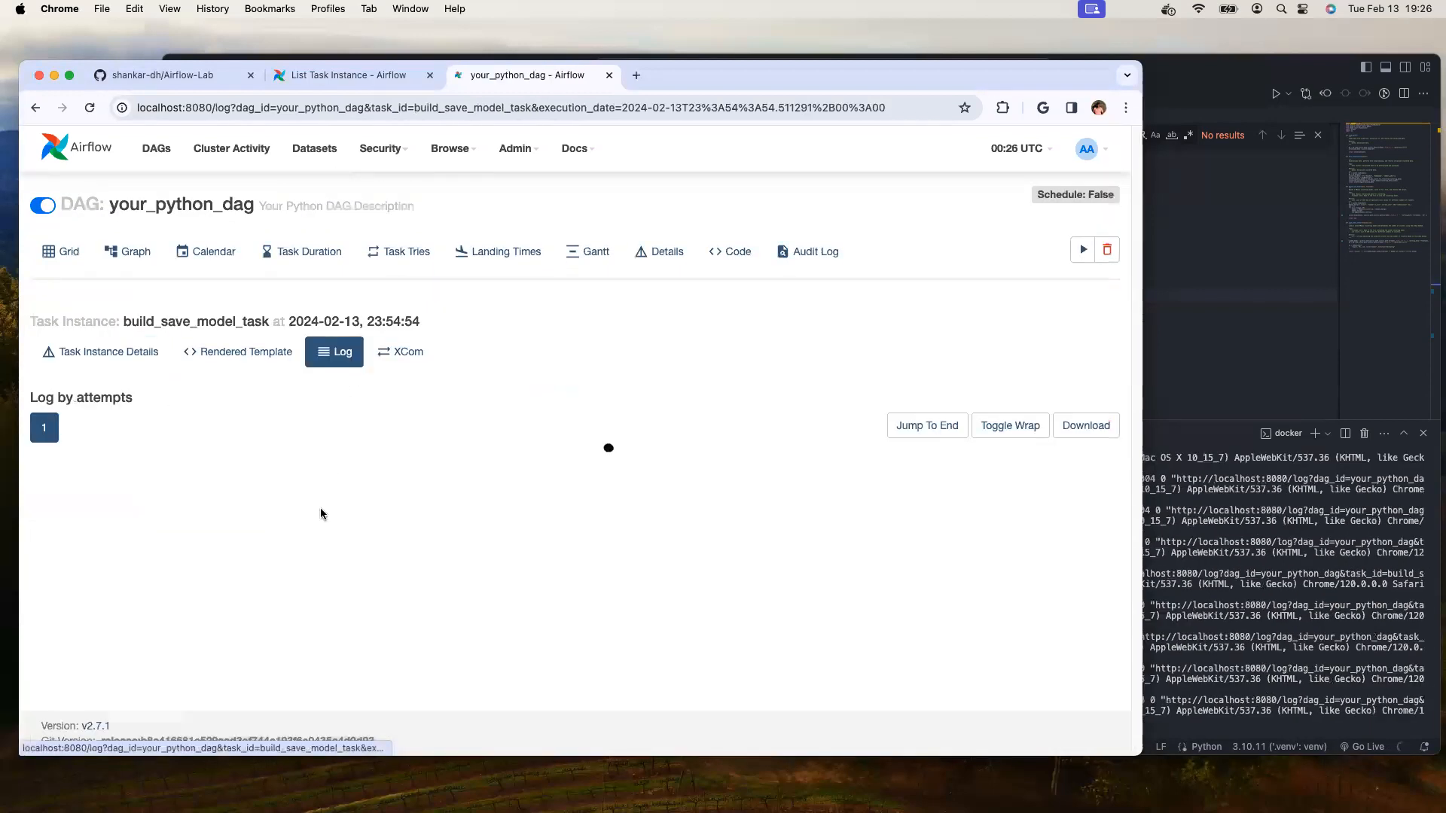
pyautogui.click(127, 250)
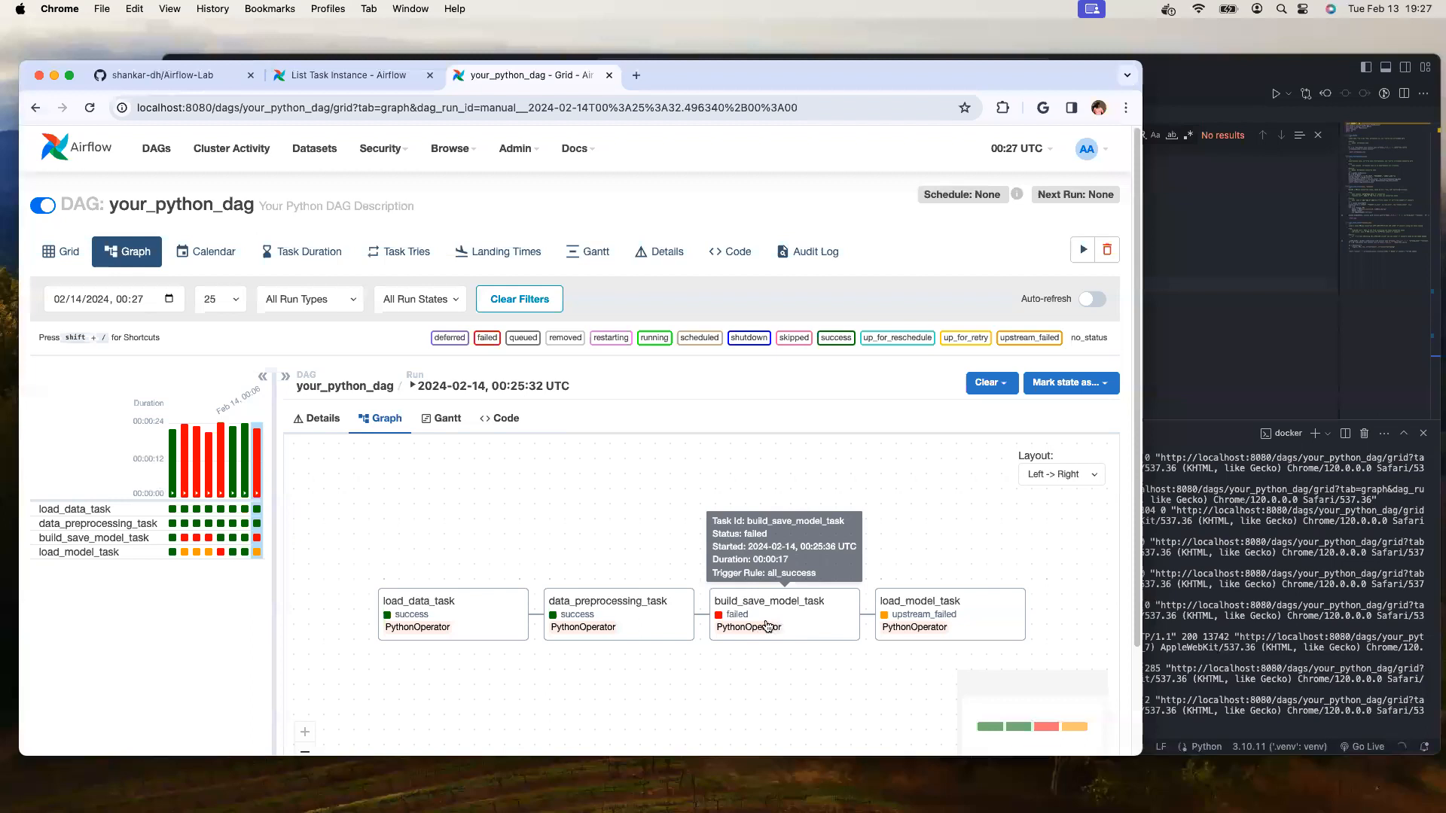